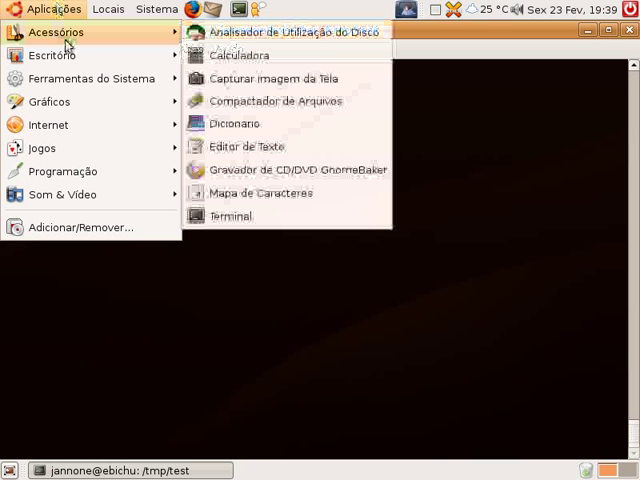
mouse_move(248, 146)
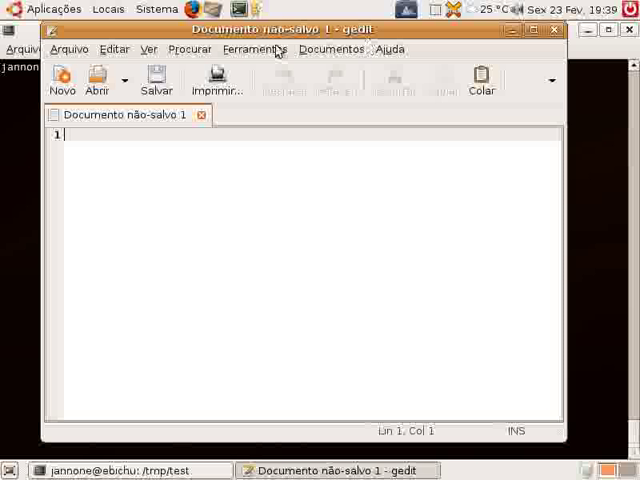
Maximize gedit and type line 10: COLOR 11,12,1 and SCREEN 2
left_click(254, 49)
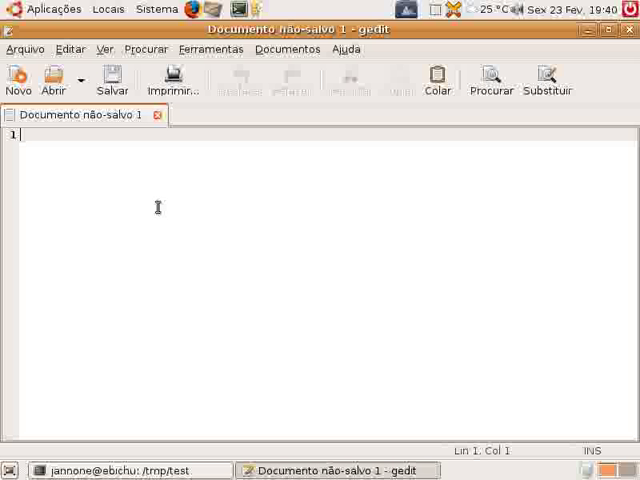
type("10")
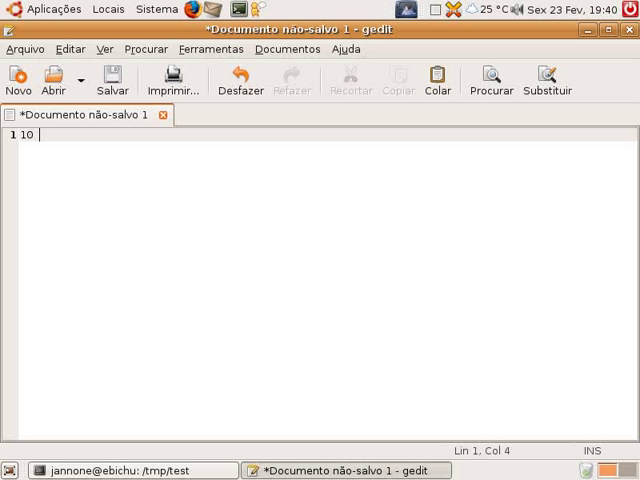
type("COLOR 11,")
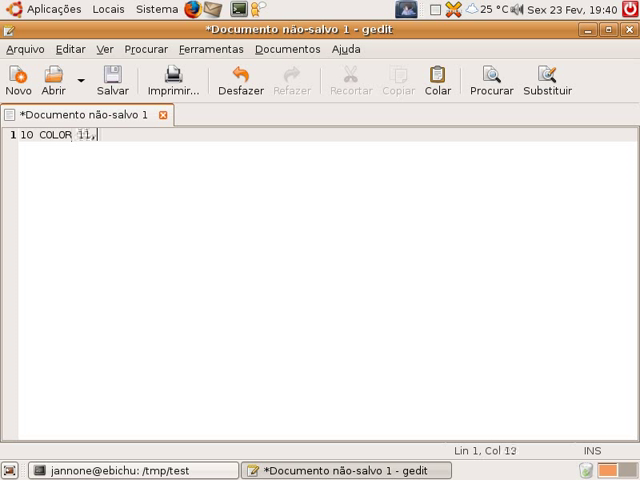
type(",12,1: S")
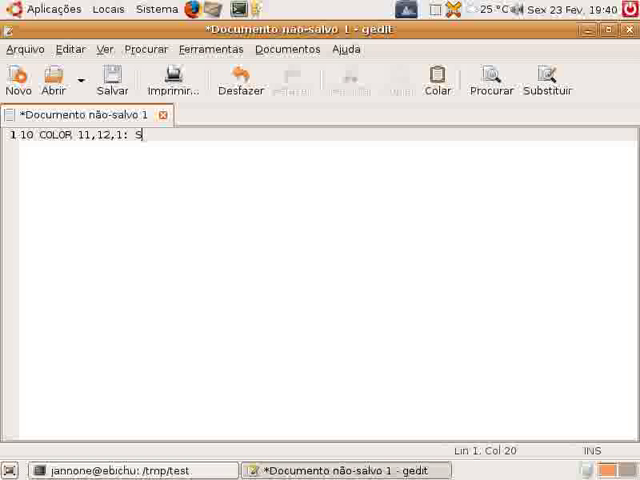
type("SCREEN 2")
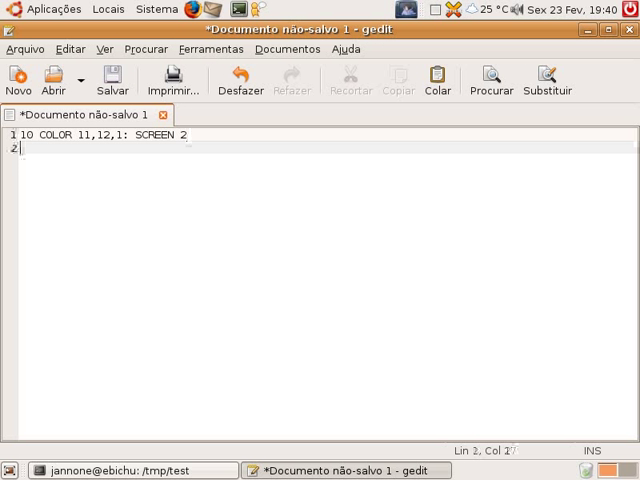
Type the LINE statements for the diamond through (10,96), (246,96) and (128,182)
type("20 LINE(")
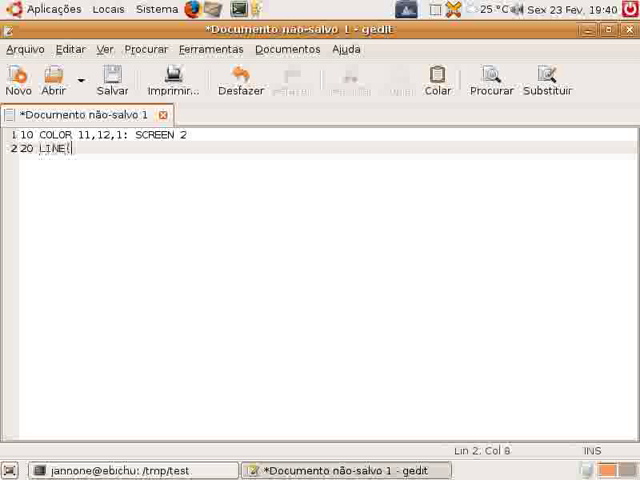
type("(10,96)")
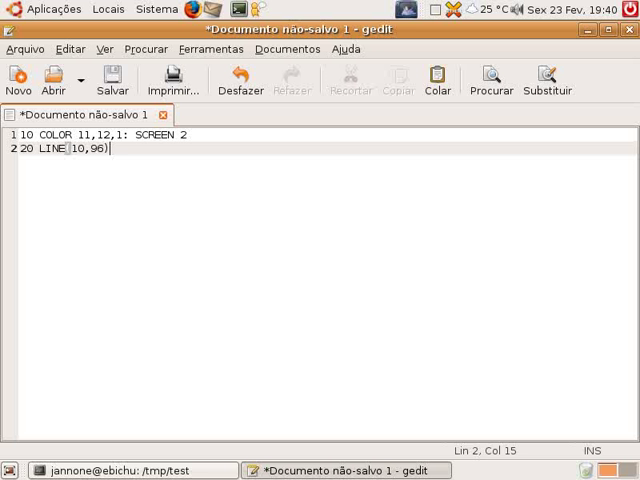
type("-(128,10")
type("30 LINE")
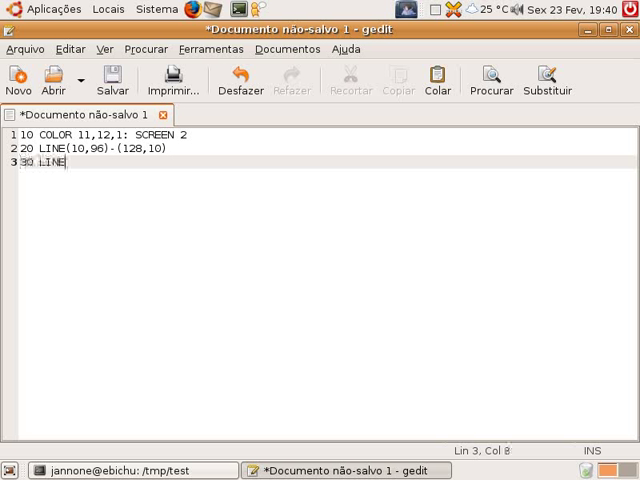
type("-(1")
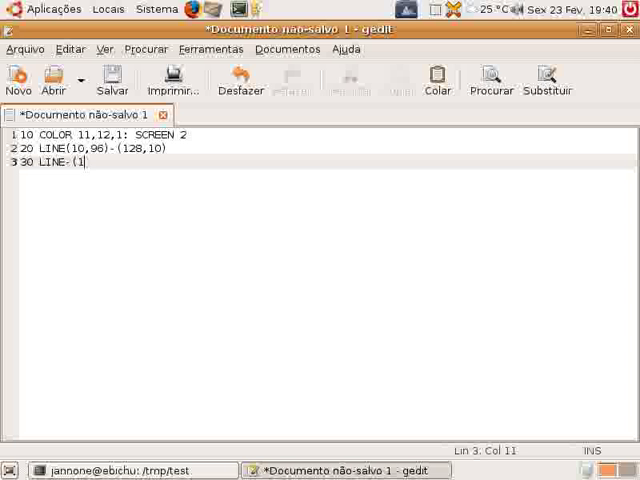
type("246,")
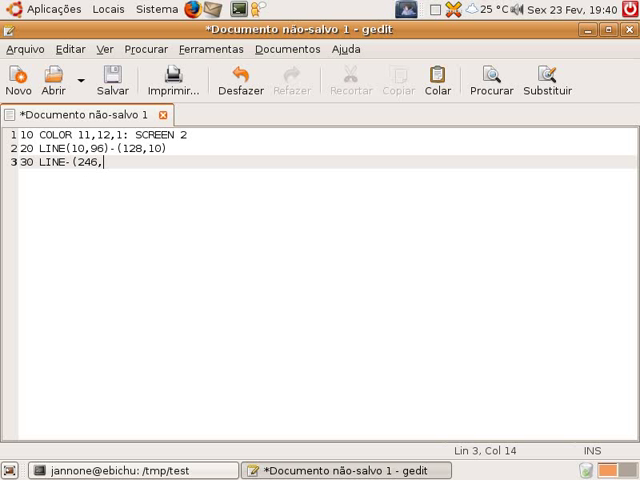
type("96)")
type("40")
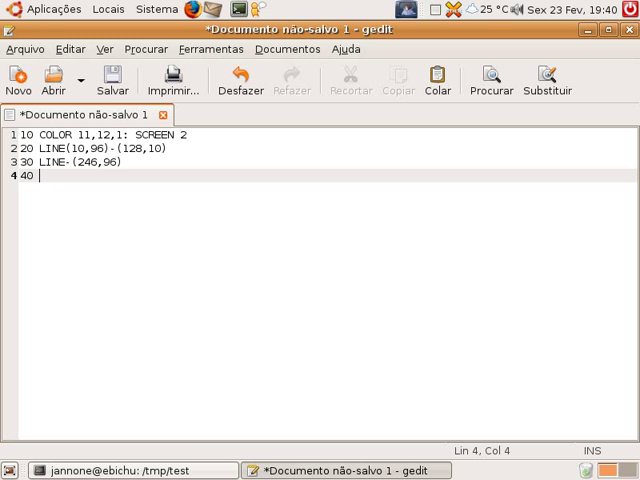
type("LINE-(12")
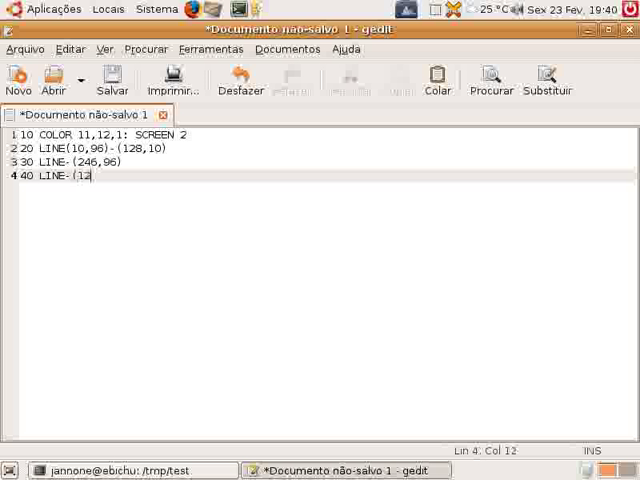
type("8,182)")
type("50 LINE-(")
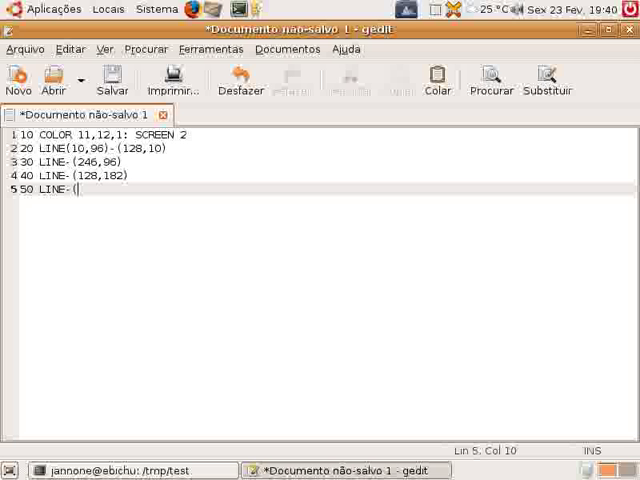
type("10,")
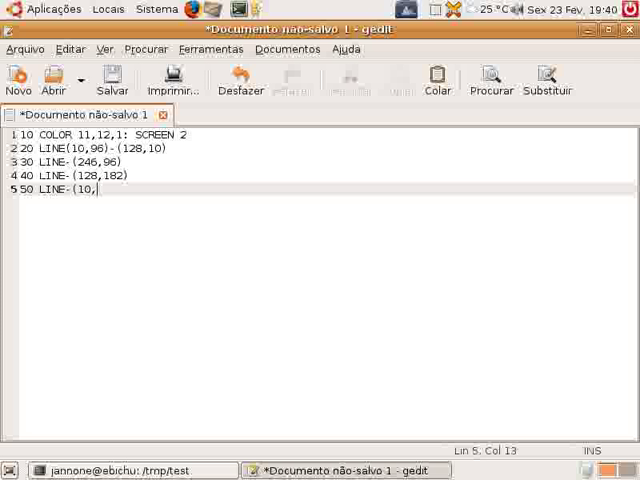
type("96)")
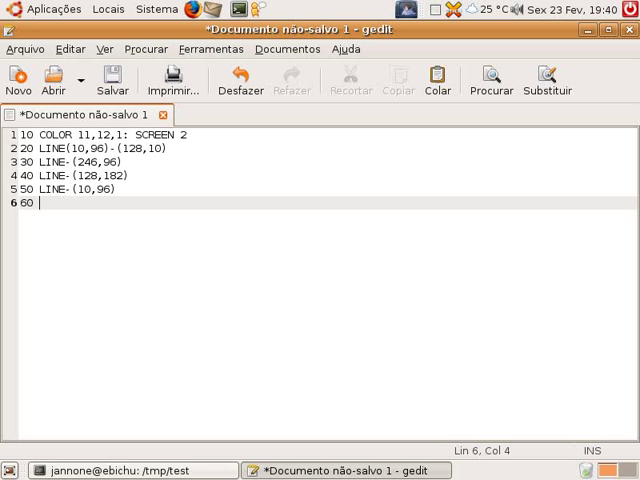
Finish the PAINT line and add CIRCLE(128,96),50,4 plus a PAINT at (188,96)
type("PAINT(128,96")
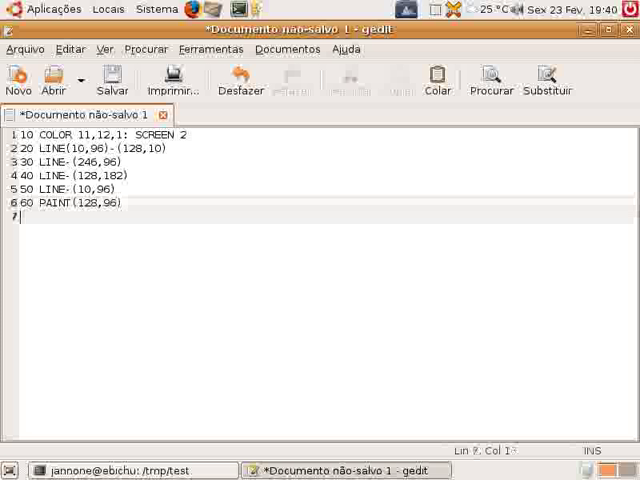
type("70 CIRCLE(")
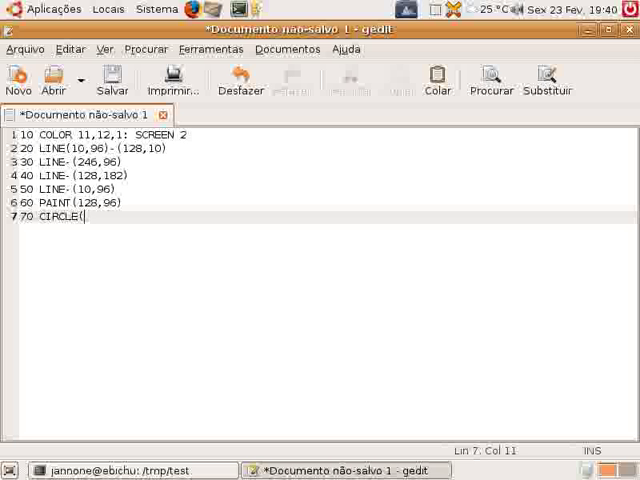
type("128,96)")
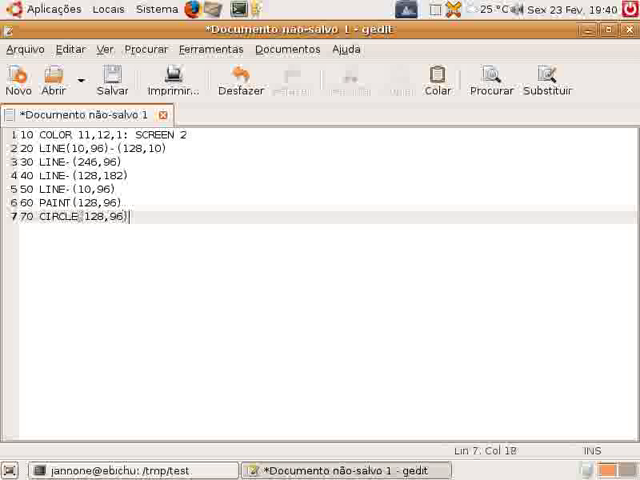
type(",50,4")
type("80 PA")
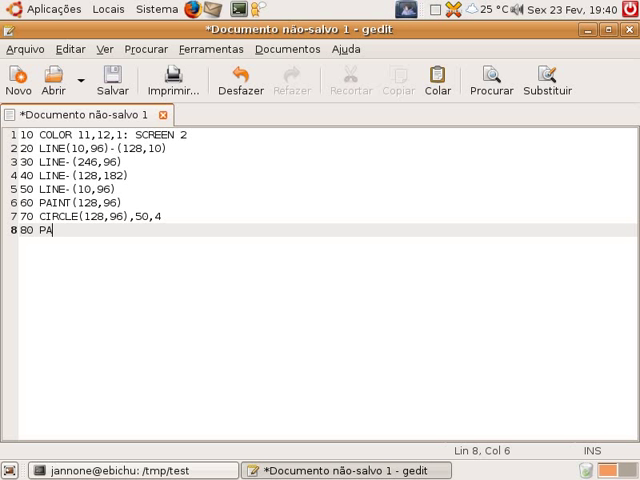
type("INT(18")
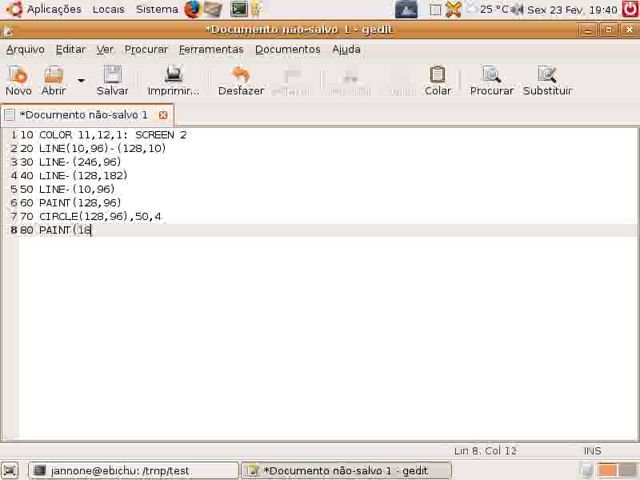
type("8,96),4")
type("90")
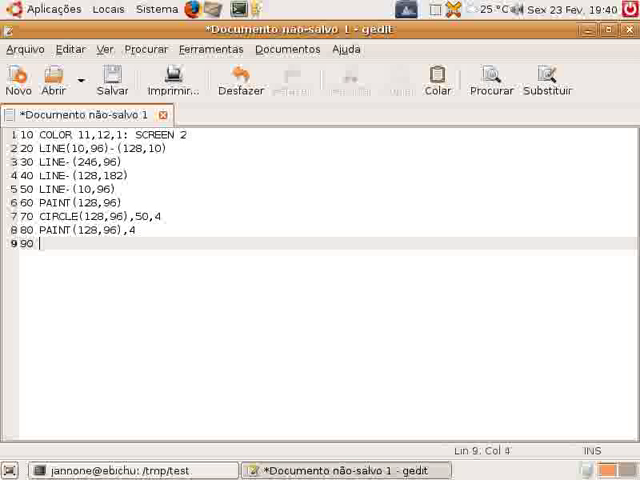
Add the colour-15 filled box LINE…BF and GOTO 100, then begin saving
type("LINE(")
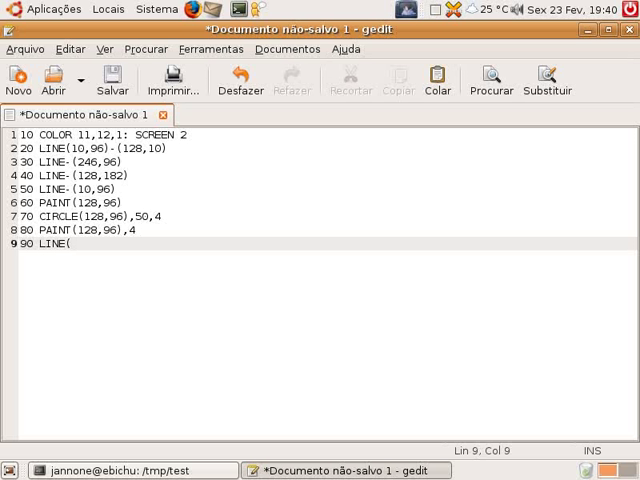
type("128,")
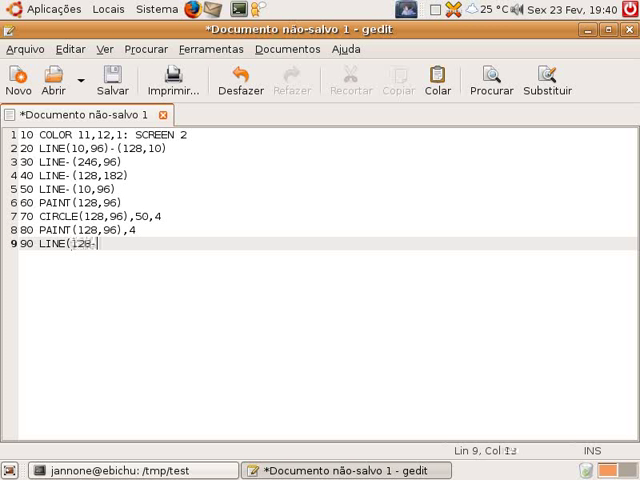
type("50,90)")
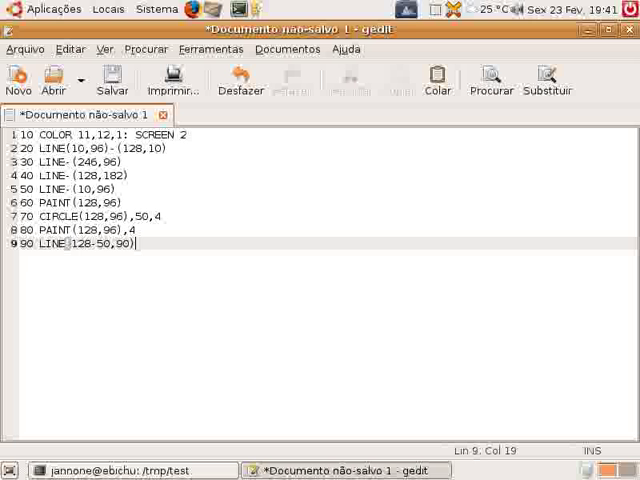
type("-(128+5")
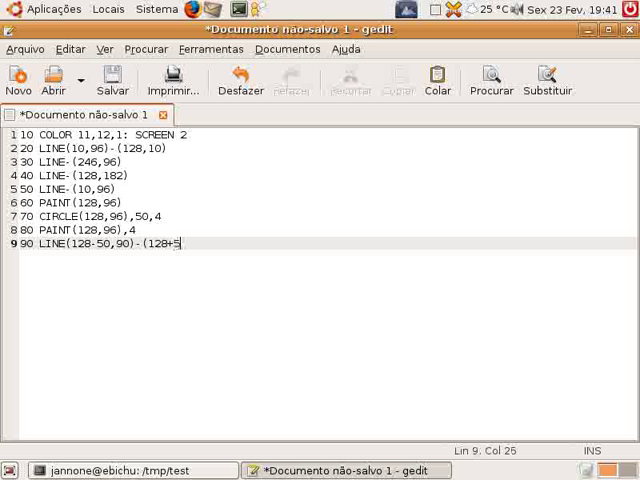
type("0,102")
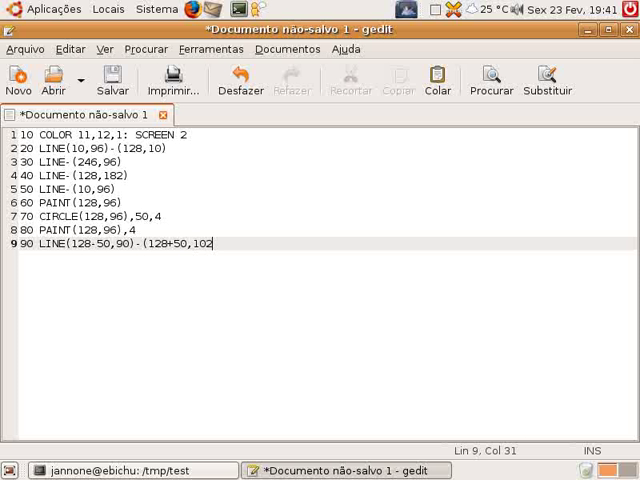
type(",15,B")
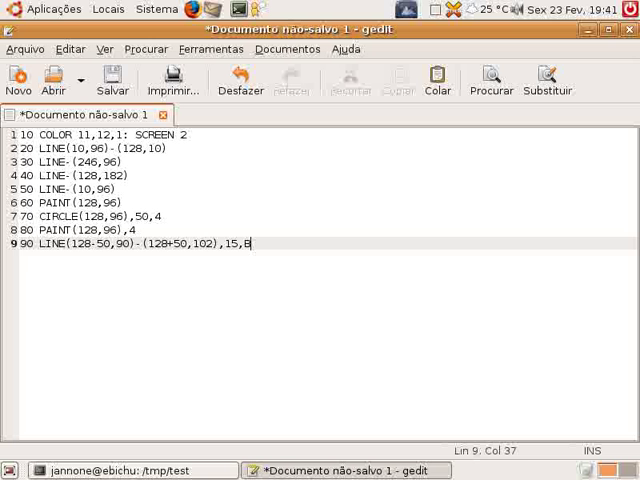
type("F")
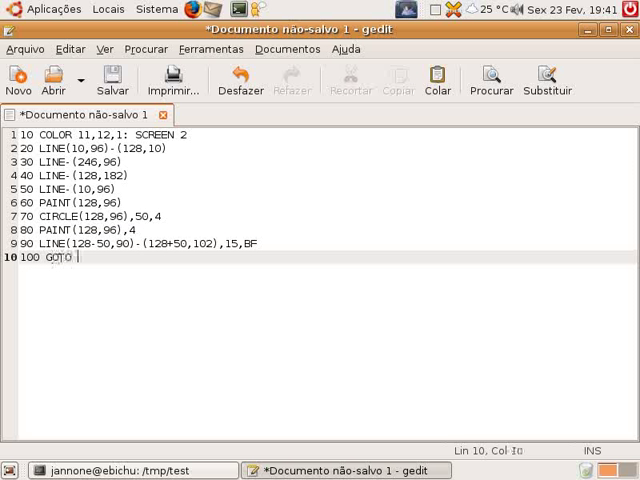
type("100")
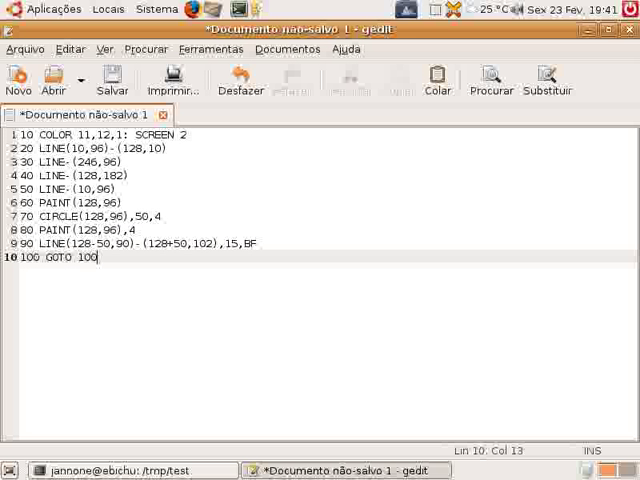
left_click(112, 78)
type("/tmp/test/autoexec.bas")
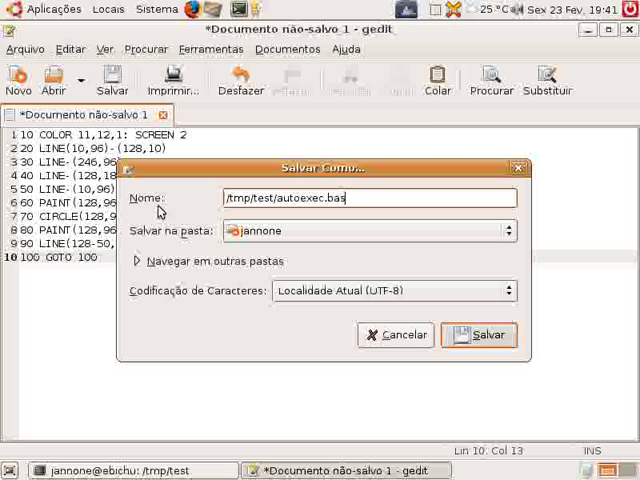
Save as /tmp/test/autoexec.bas and open the Configure OpenMSX dialog
left_click(478, 334)
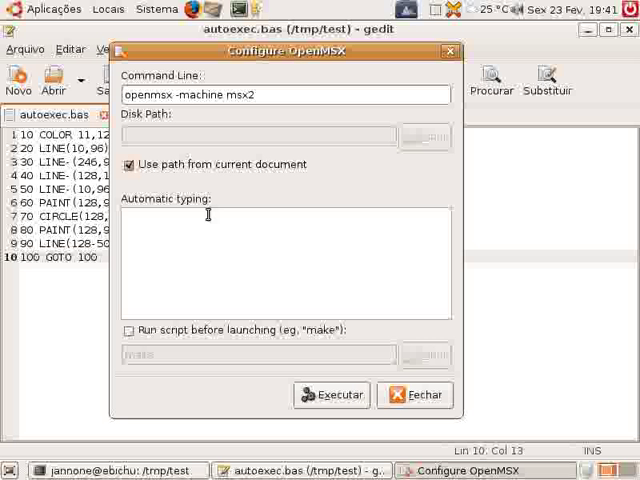
left_click(128, 330)
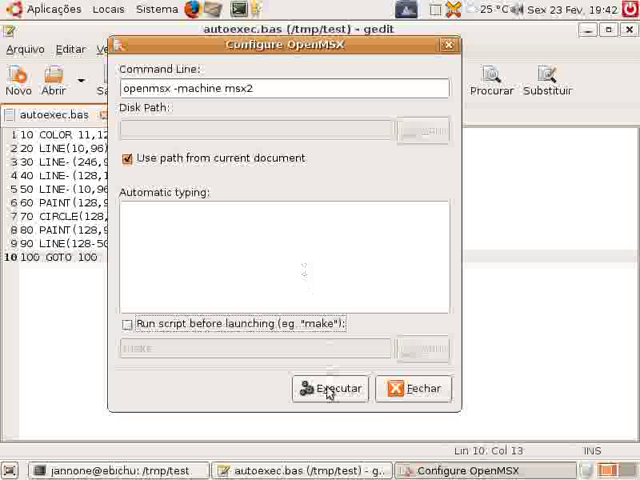
Launch autoexec.bas in the openMSX MSX2 emulator, then return to gedit
left_click(330, 389)
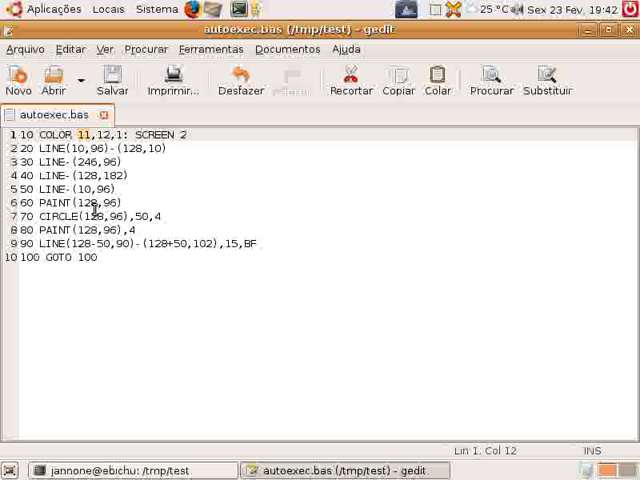
Change line 10 to COLOR 6,15,1, add the ' comments, and save autoexec.bas
type("6")
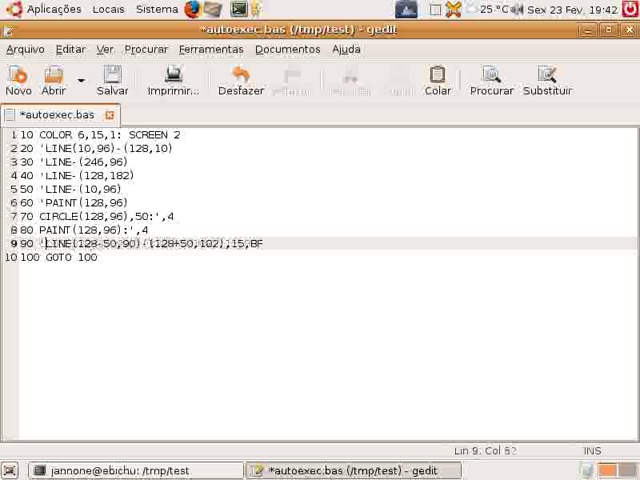
left_click(112, 80)
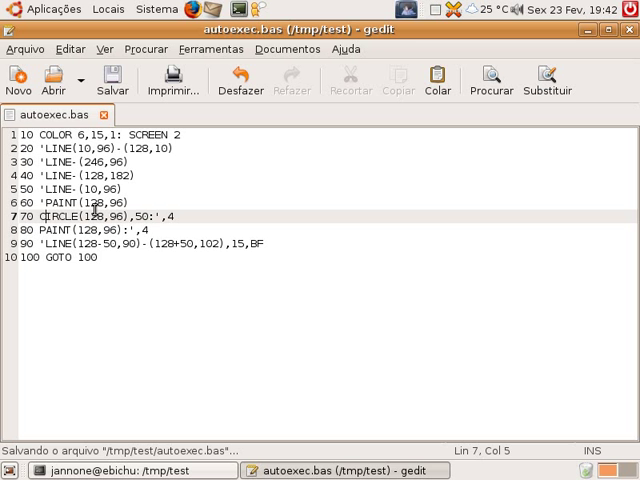